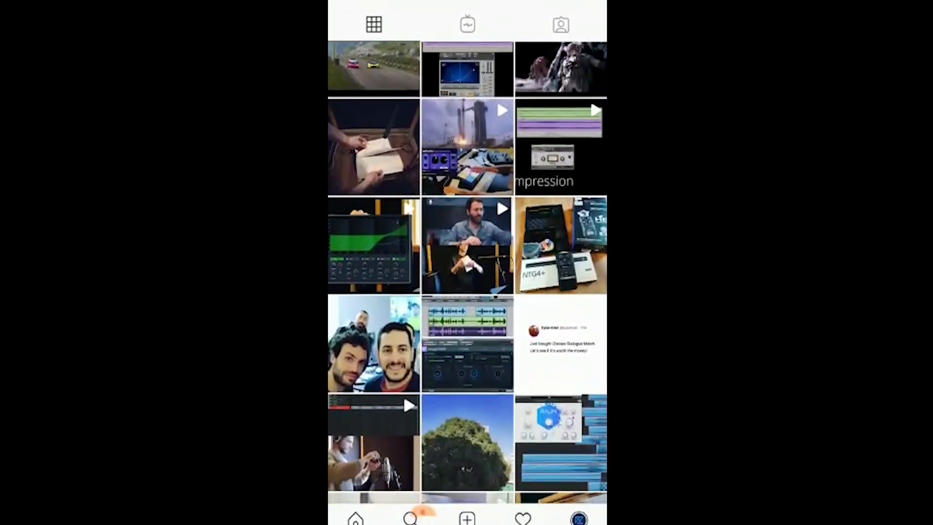
Scroll the Pro Tools Compare and Nuendo features pages, then start the magic spell tutorial video
left_click(467, 344)
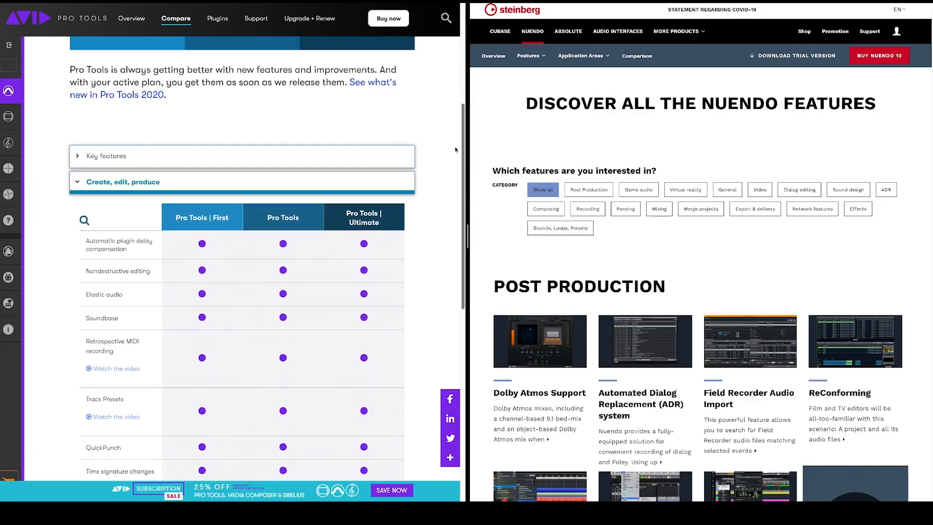
scroll("down", 3)
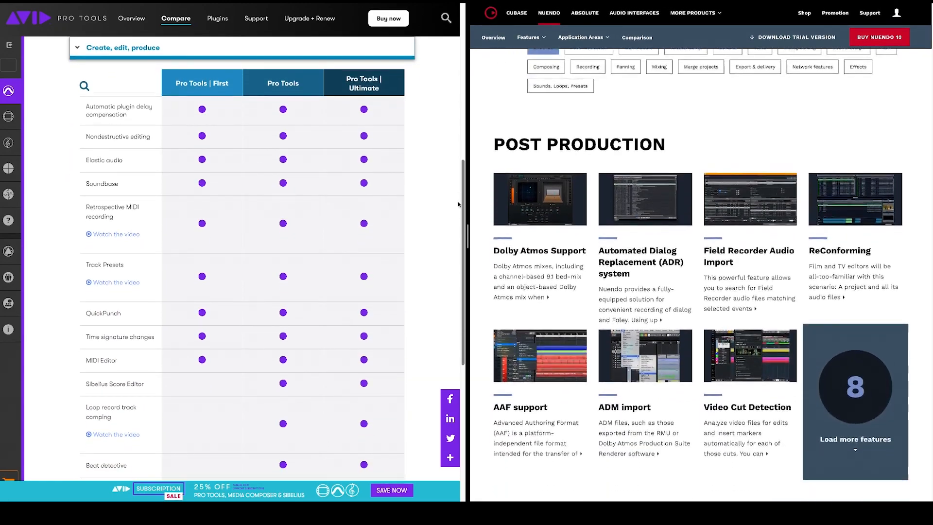
scroll("down", 3)
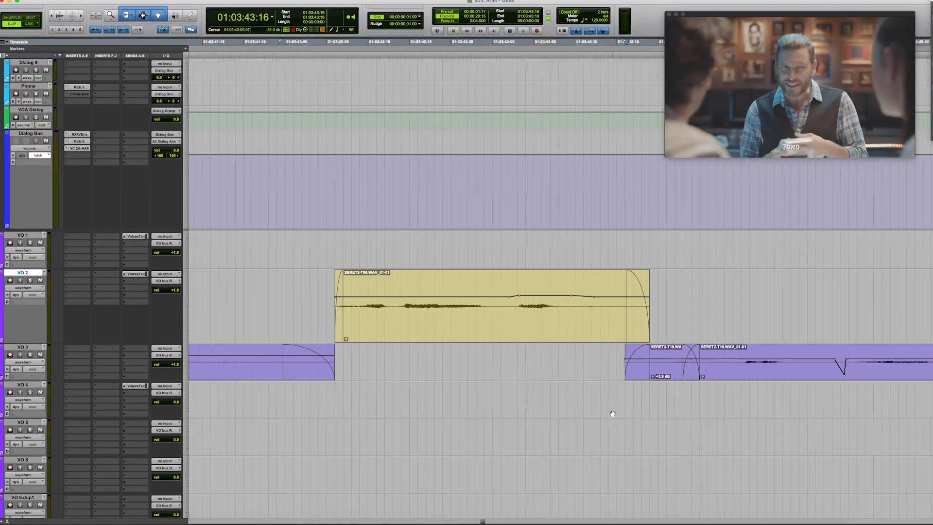
key("space")
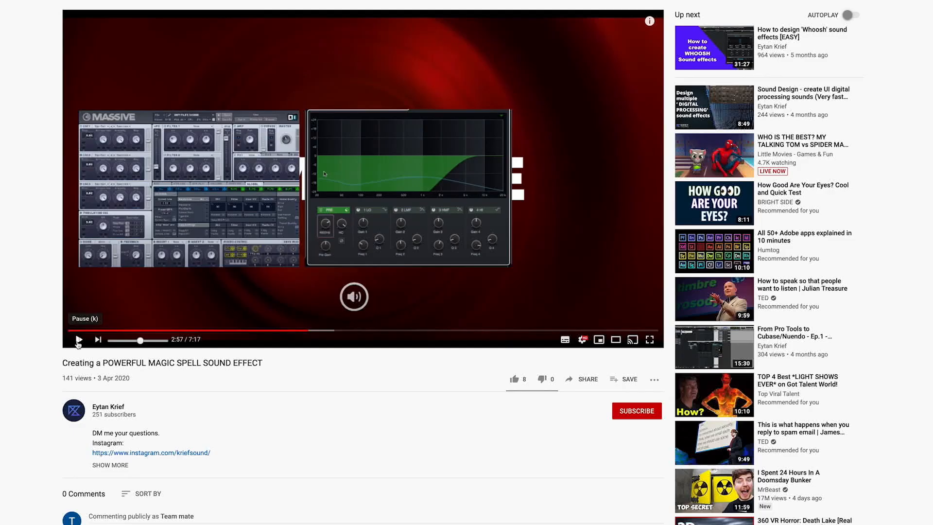
left_click(513, 379)
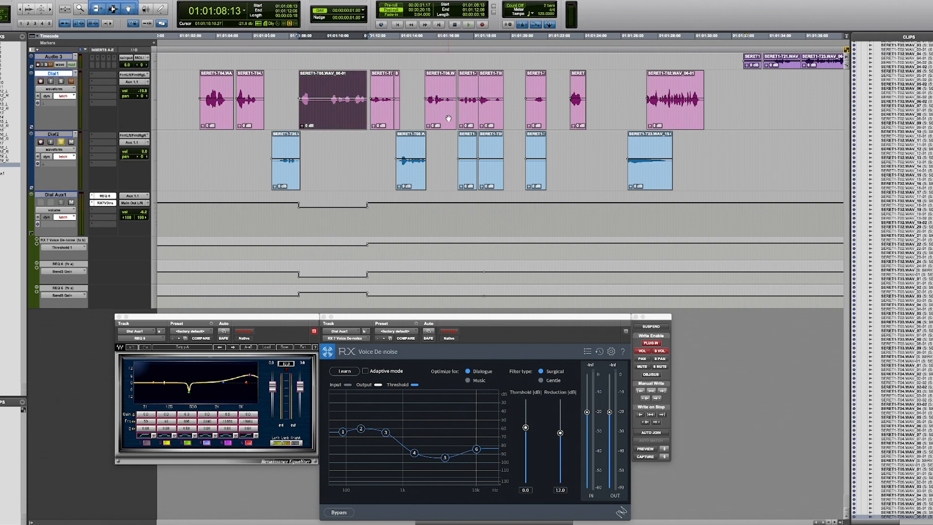
Write current EQ and de-noise values across the dialogue clip near 01:01:14, then enable preview
left_click(646, 457)
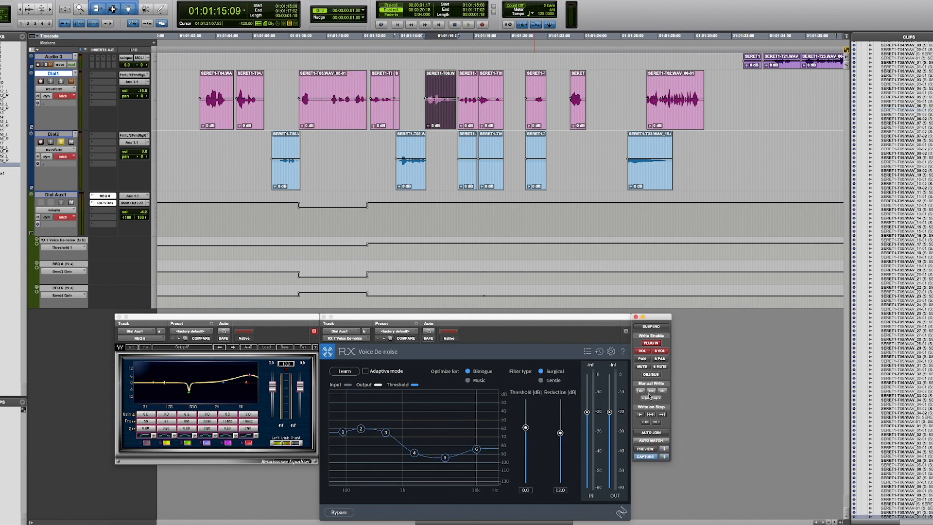
left_click(650, 395)
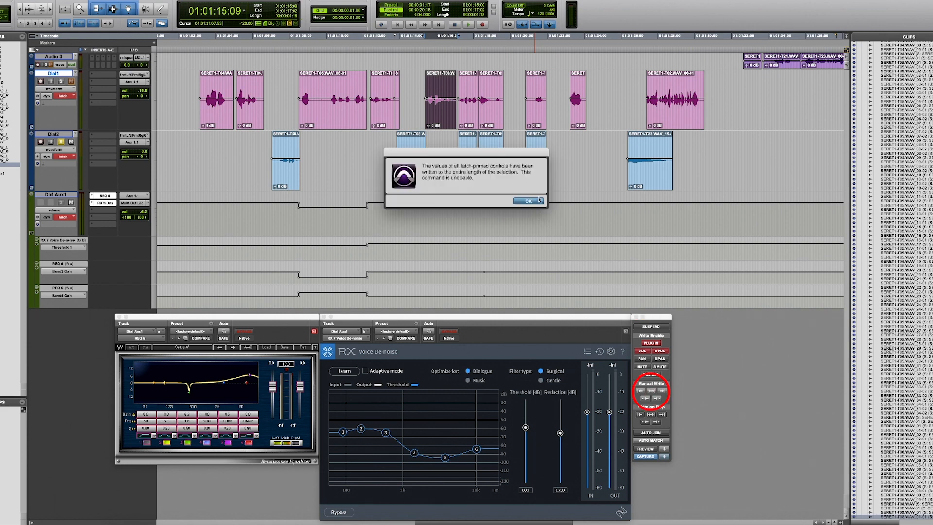
left_click(528, 201)
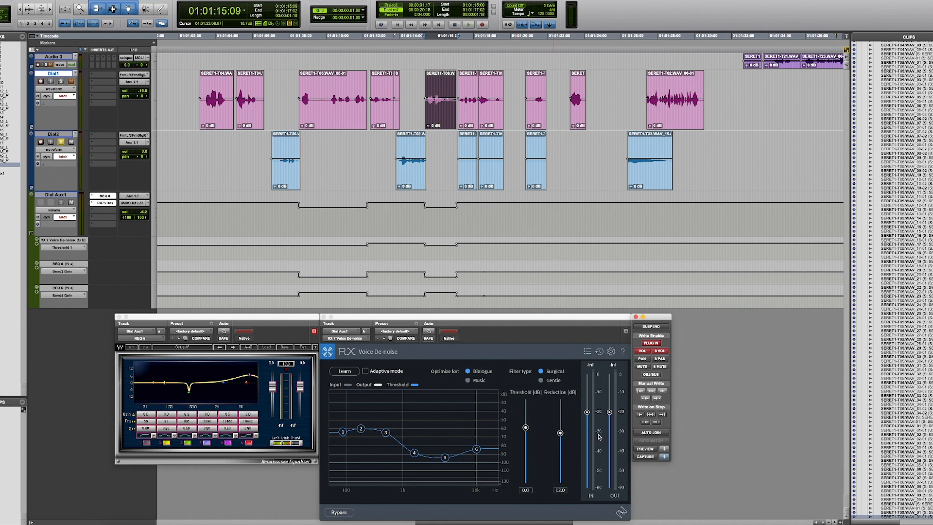
mouse_move(599, 436)
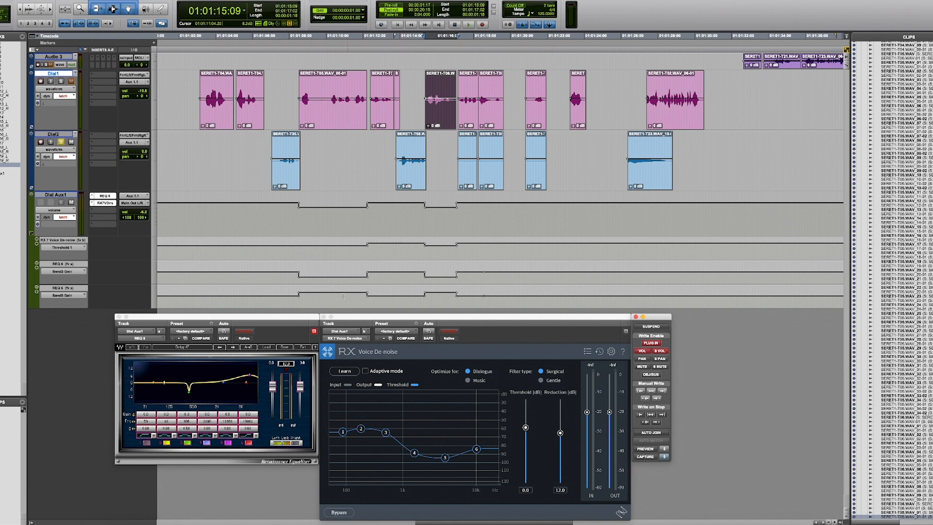
left_click(646, 448)
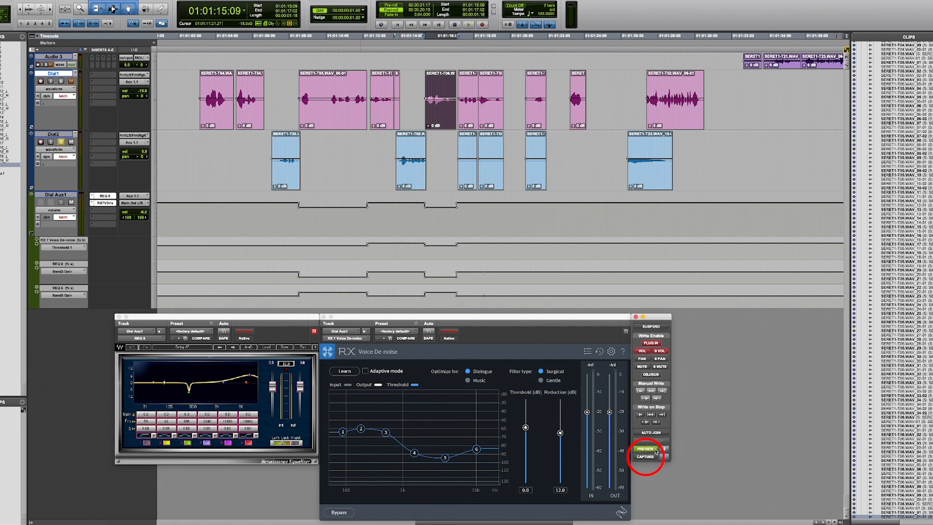
left_click(644, 448)
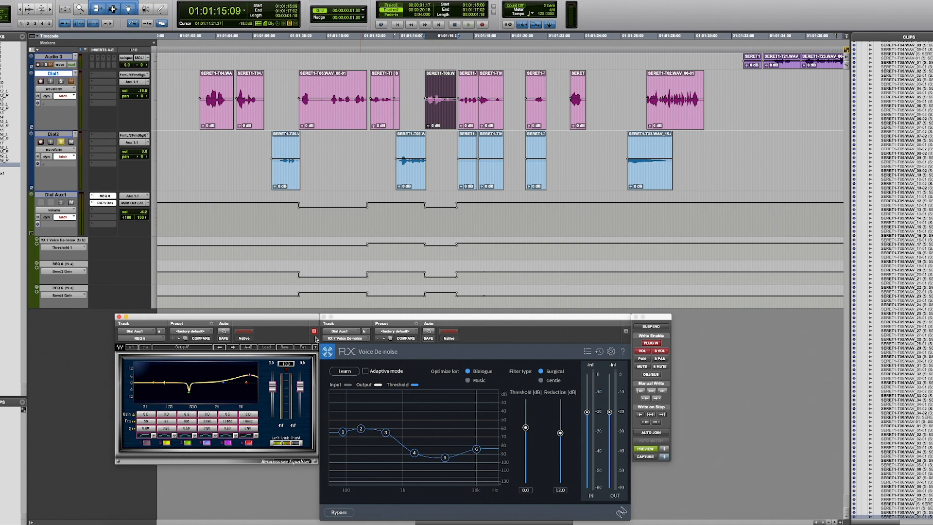
Write de-noise threshold -20 and zero reduction over the later Dial Aux1 range
key("shift+cmd+c")
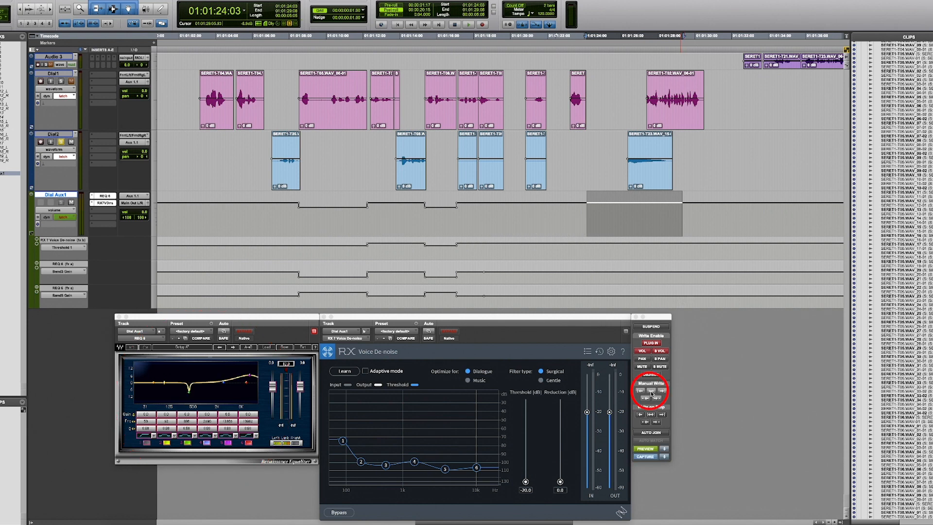
left_click(650, 384)
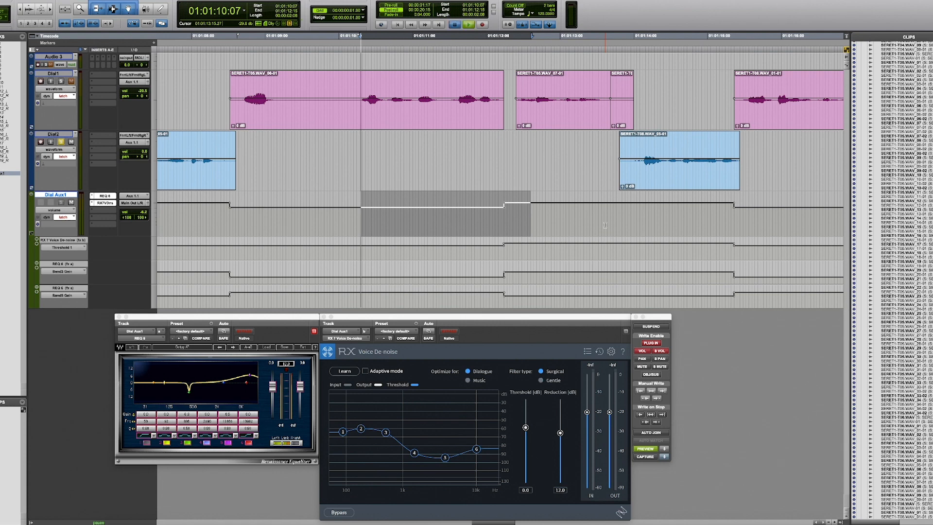
Check the stepped de-noise automation on Dial Aux1 around 01:01:10–01:01:12
left_click(453, 24)
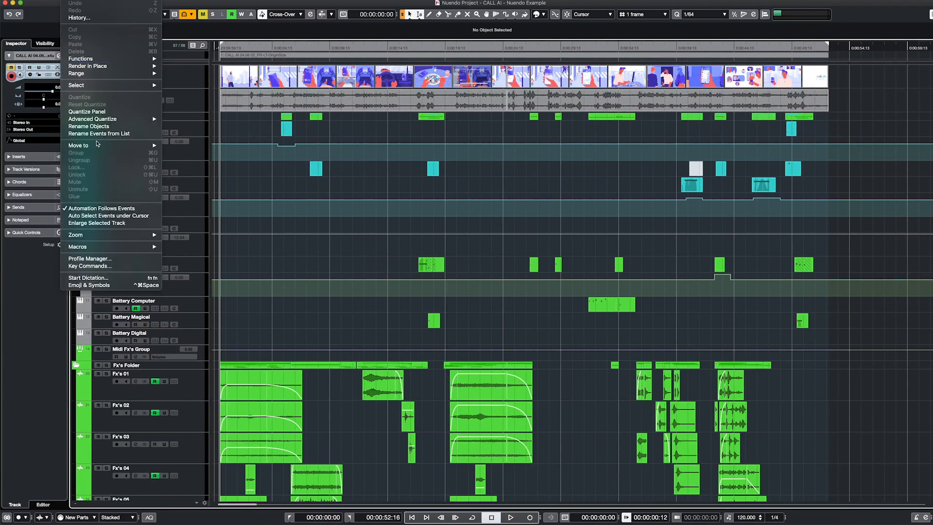
mouse_move(89, 266)
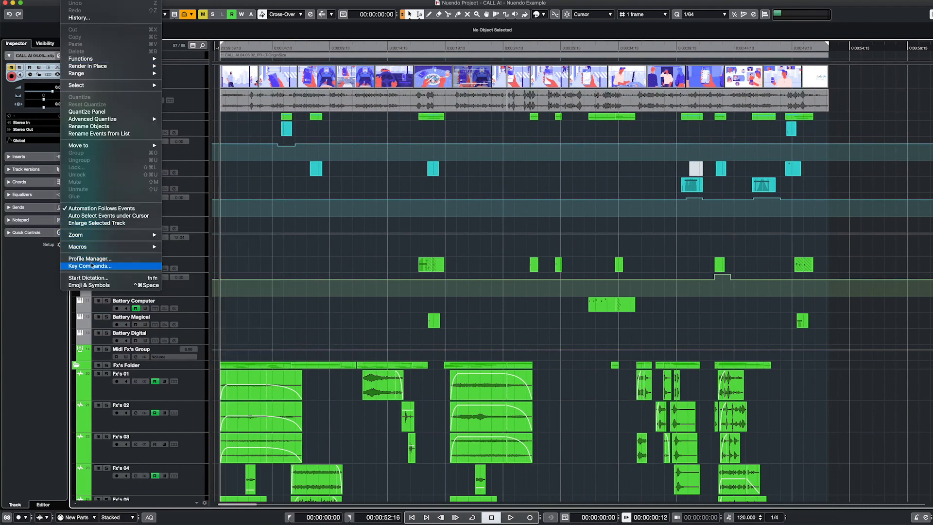
Open Nuendo's Key Commands dialog from the Edit menu
left_click(89, 266)
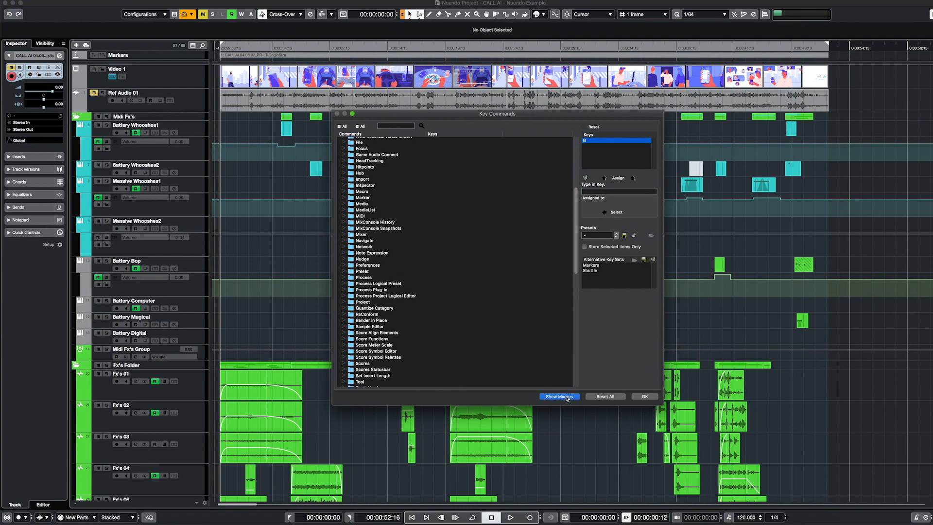
left_click(559, 396)
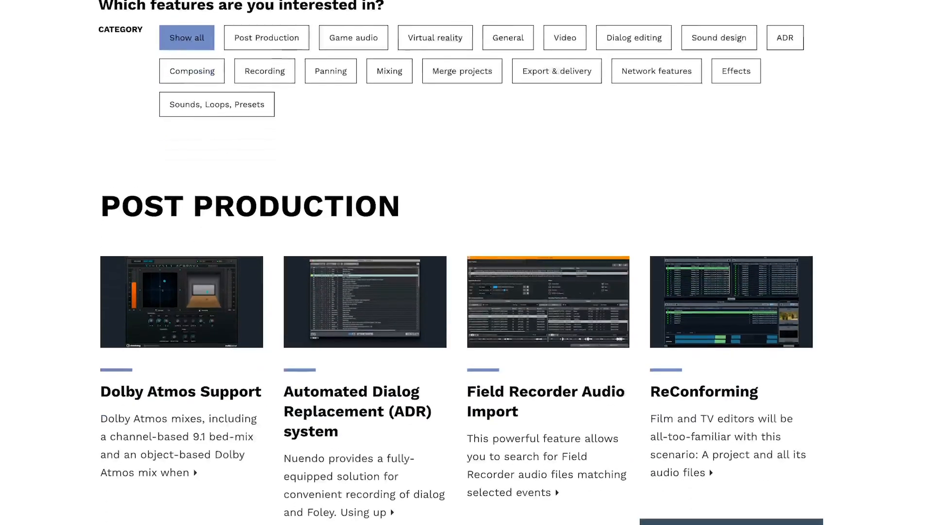
Scroll past Post Production to Game Audio, showing Sound Randomizer and VoiceDesigner
scroll("down", 3)
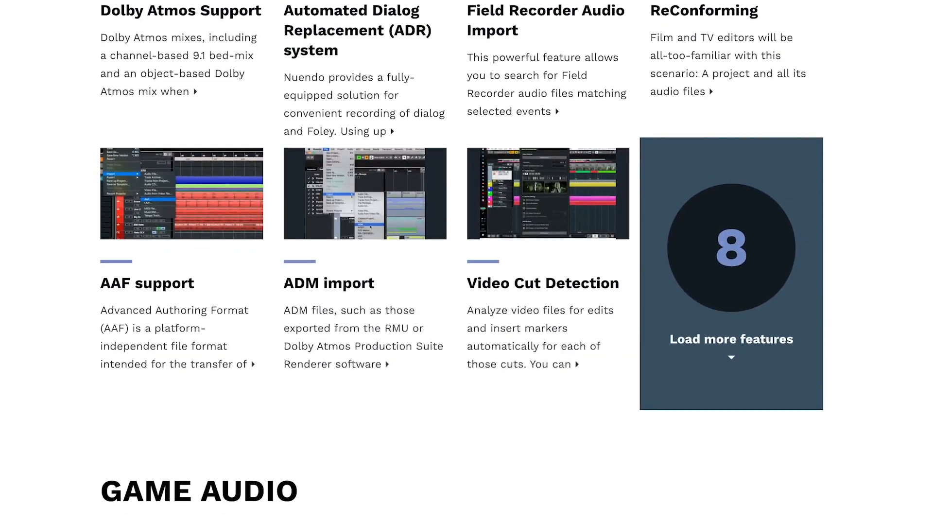
scroll("down", 3)
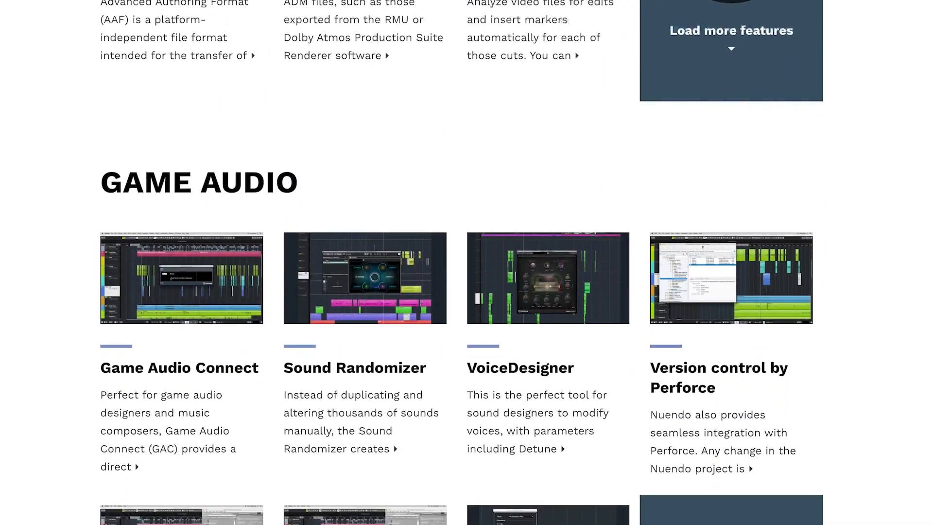
scroll("down", 3)
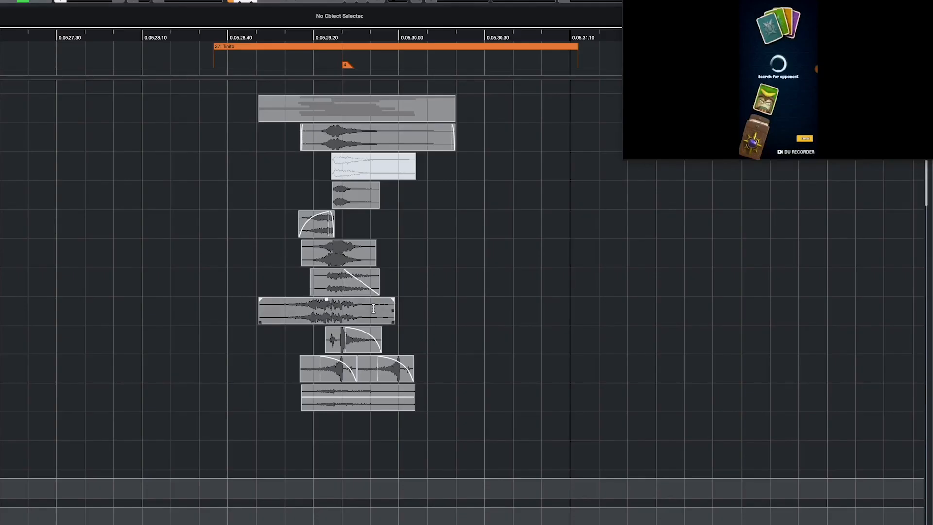
Time-stretch the middle sound event to about double length and transpose it by 6
left_click(326, 310)
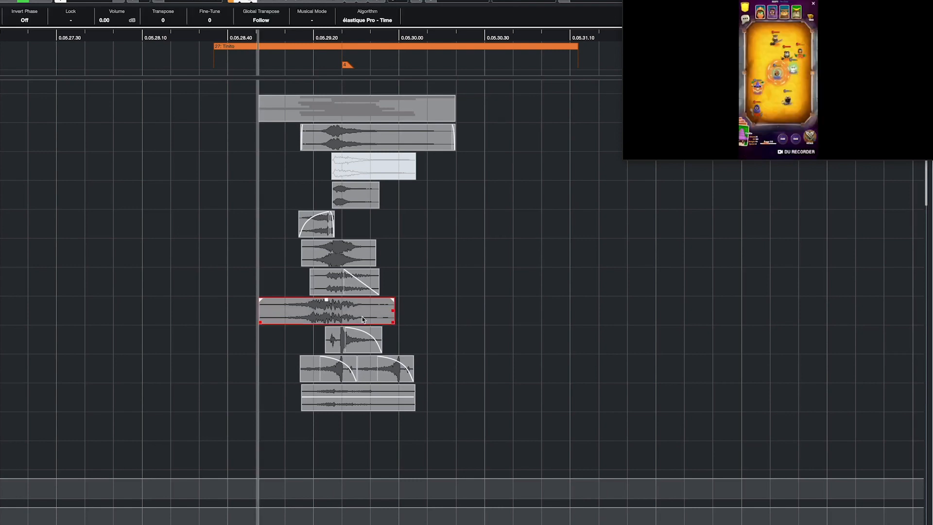
left_click_drag(393, 310, 458, 310)
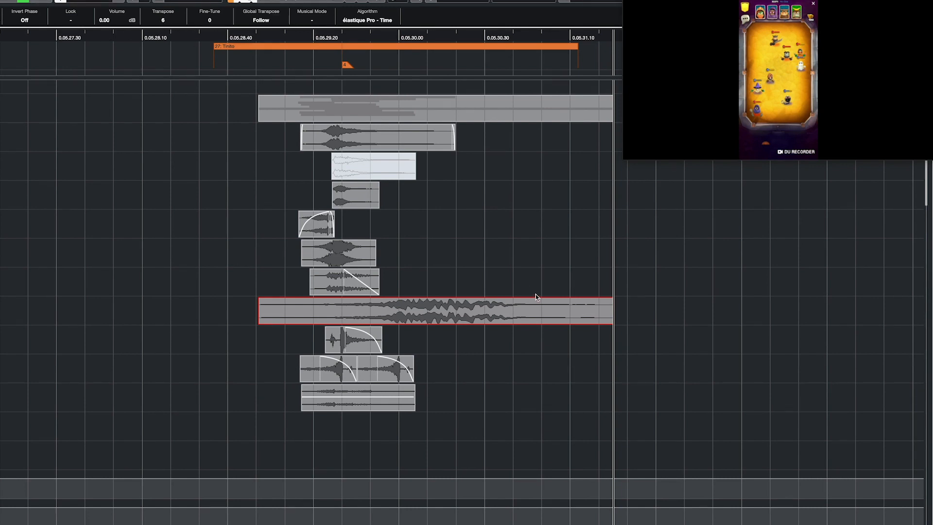
mouse_move(492, 267)
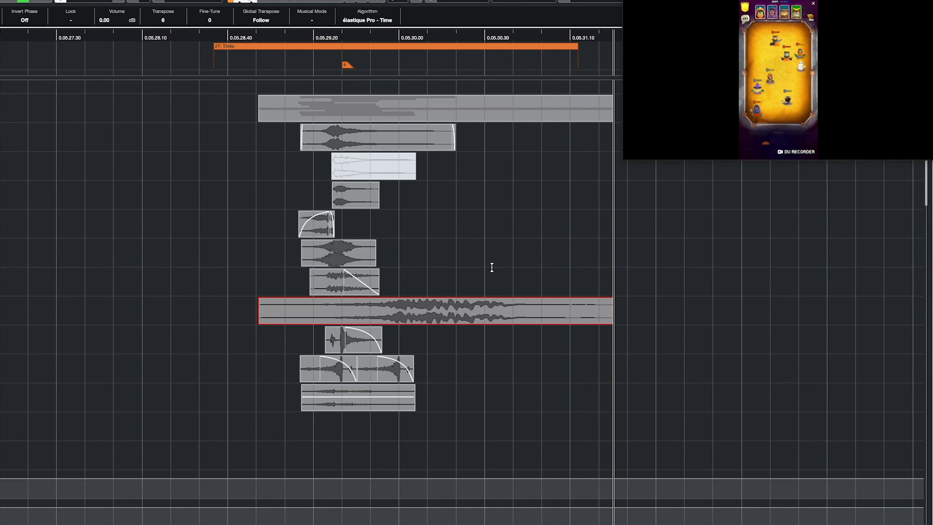
scroll("right", 3)
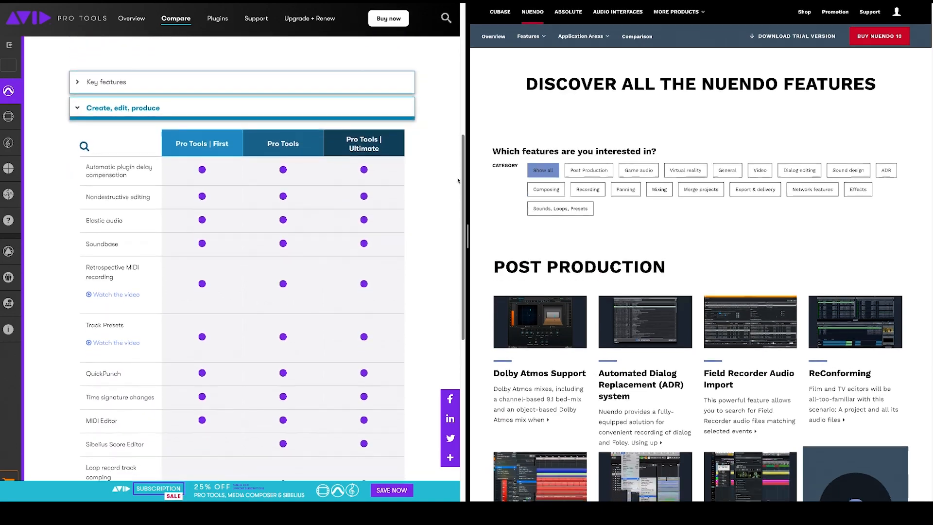
Scroll both feature pages down to Nuendo's game audio and virtual reality tools
scroll("down", 3)
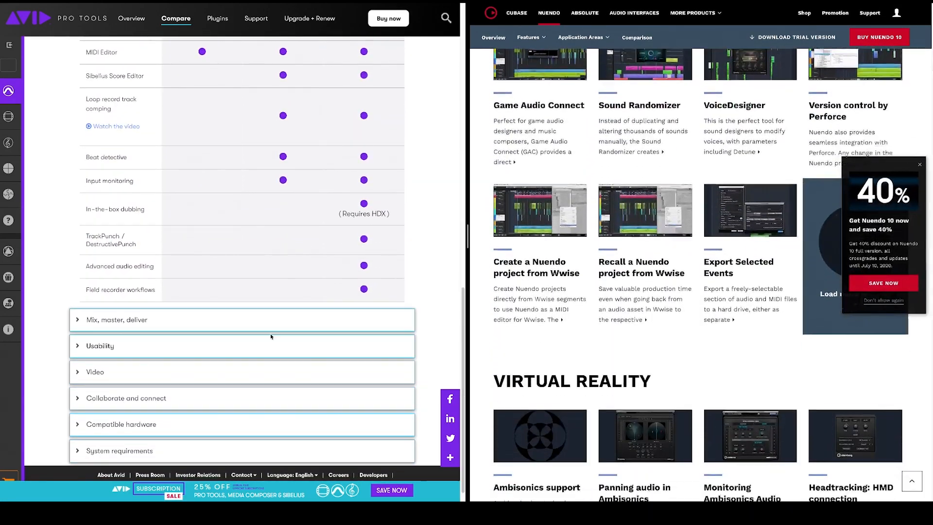
scroll("down", 3)
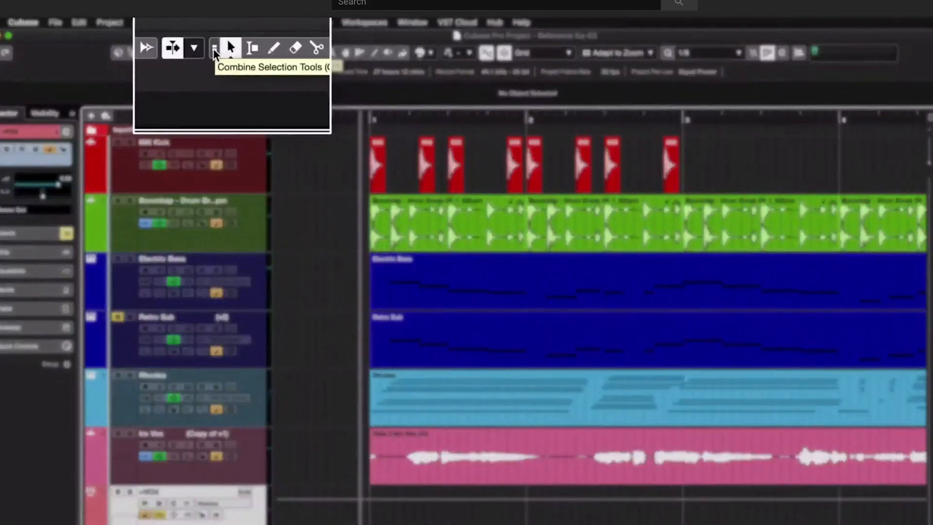
mouse_move(225, 114)
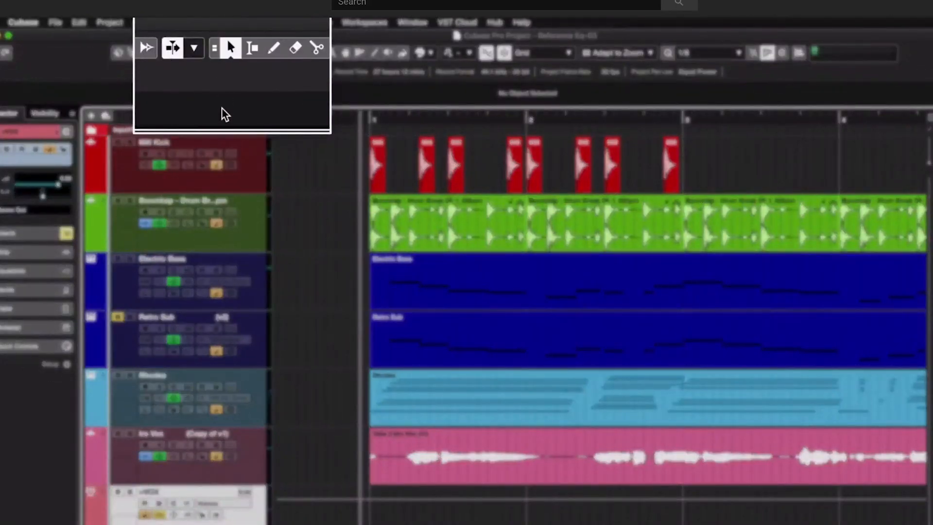
Turn on Combine Selection Tools beside the Object Selection tool in Cubase's toolbar
left_click(214, 48)
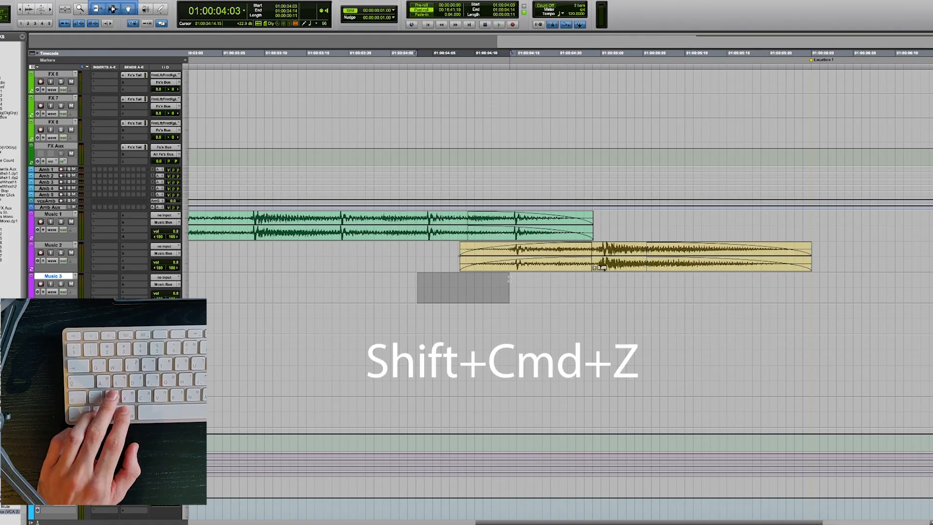
Redo four undone operations with Shift+Cmd+Z, keeping both music clips in place
key("shift+cmd+z")
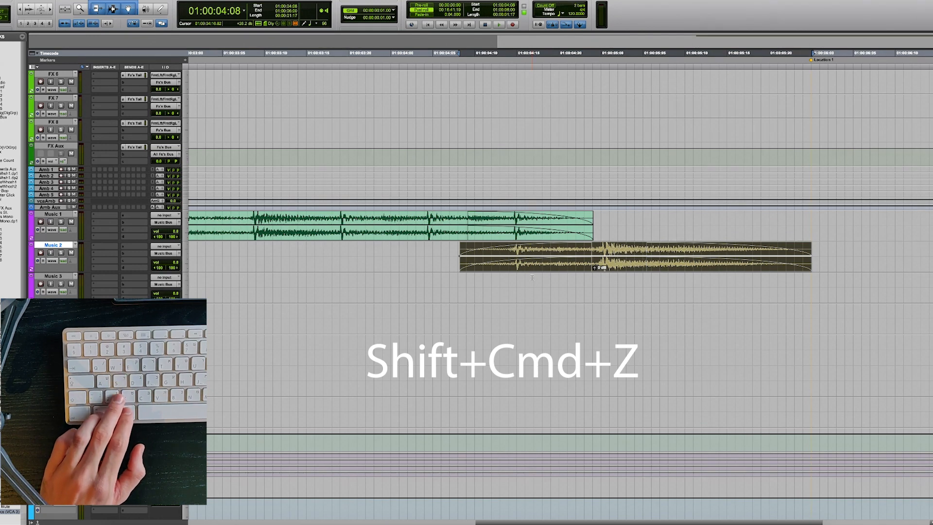
key("shift+cmd+z")
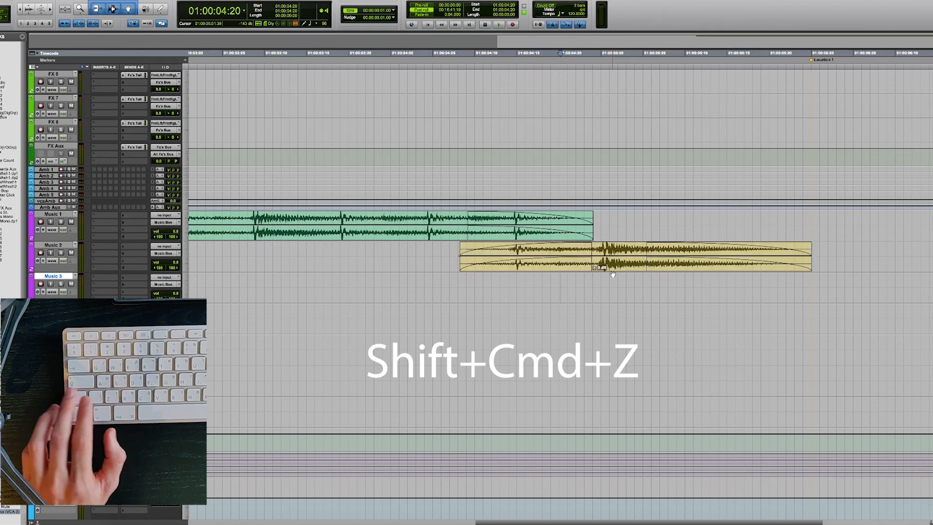
key("shift+cmd+z")
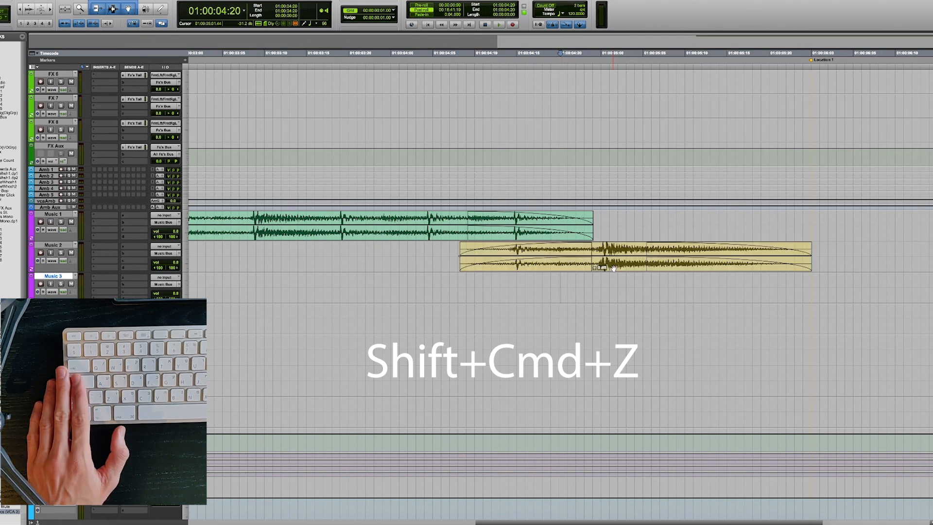
key("shift+cmd+z")
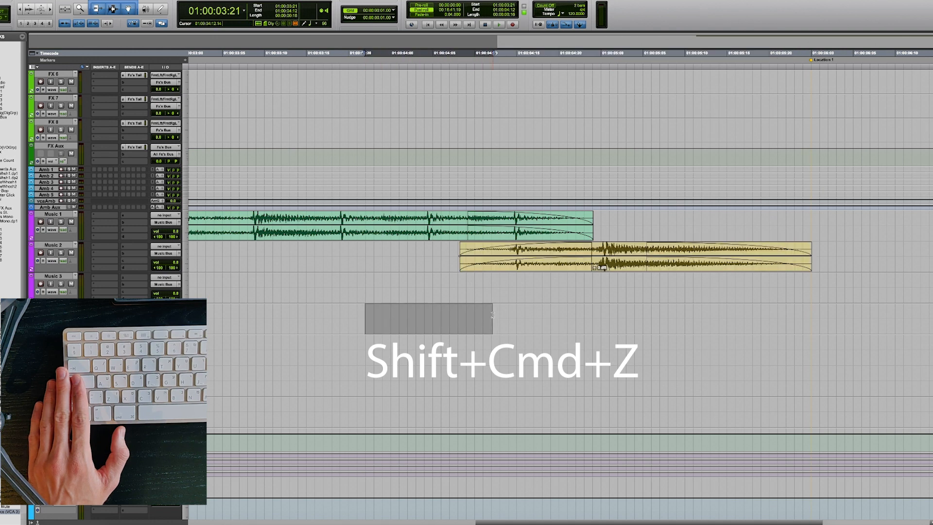